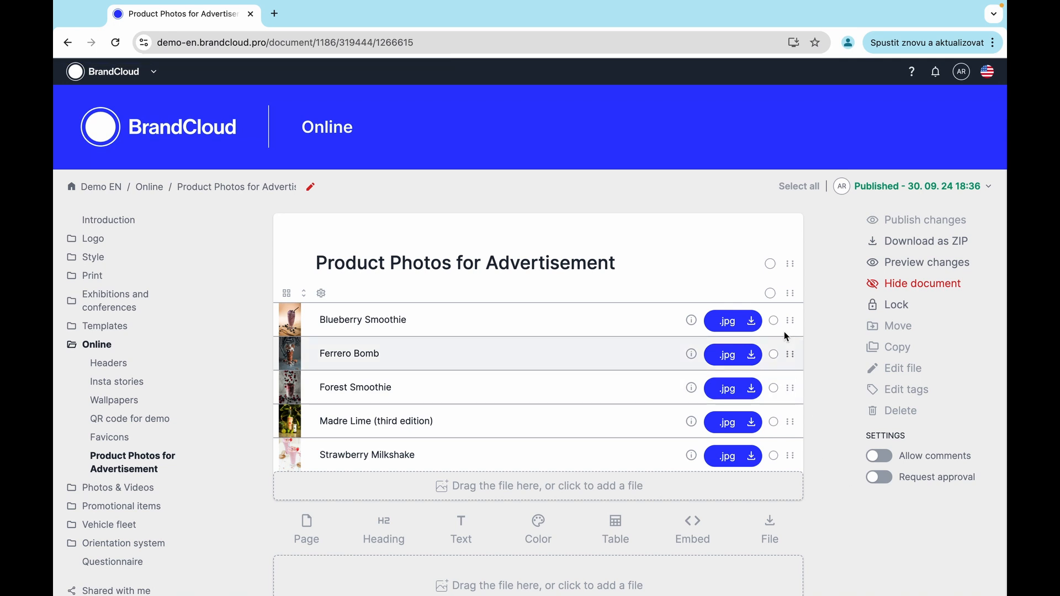
# Bulk-add tags products, smoothie, milkshake, ads and shakes to all five photos.
pyautogui.click(771, 293)
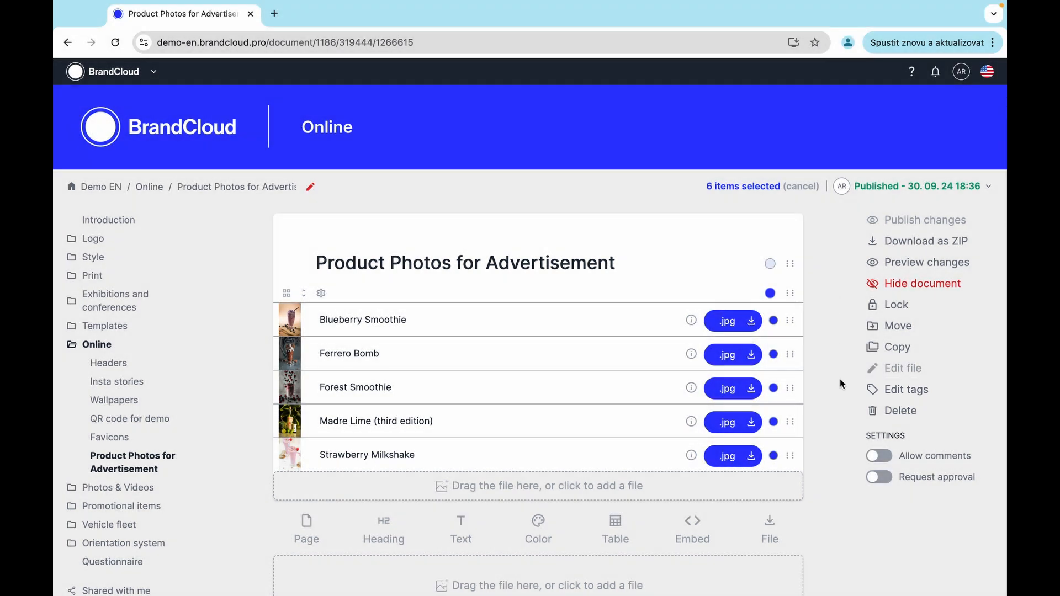
pyautogui.click(906, 388)
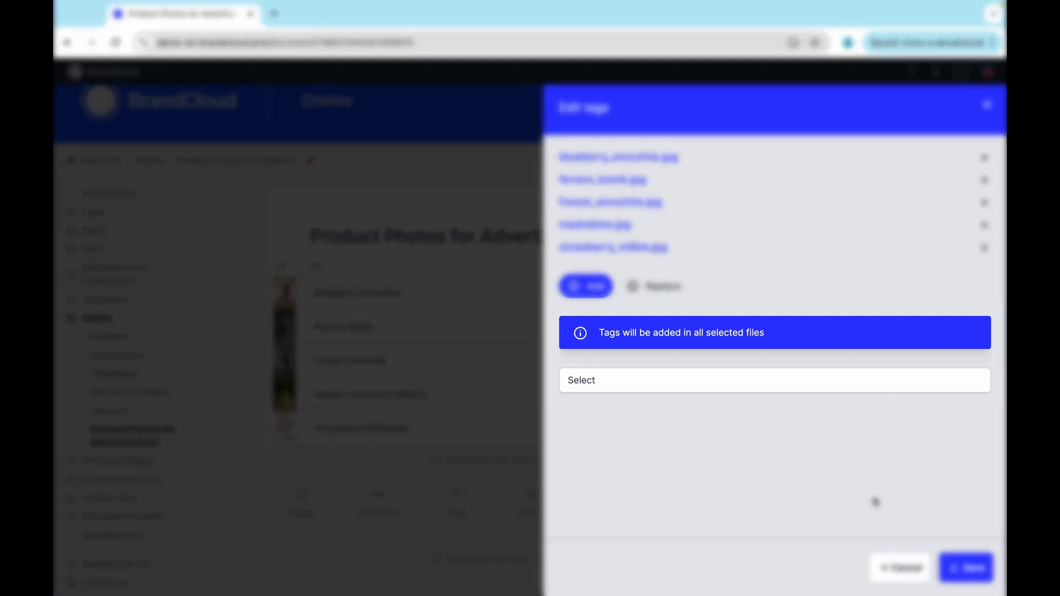
pyautogui.click(774, 380)
pyautogui.write('products smoothie milkshake ads shakes')
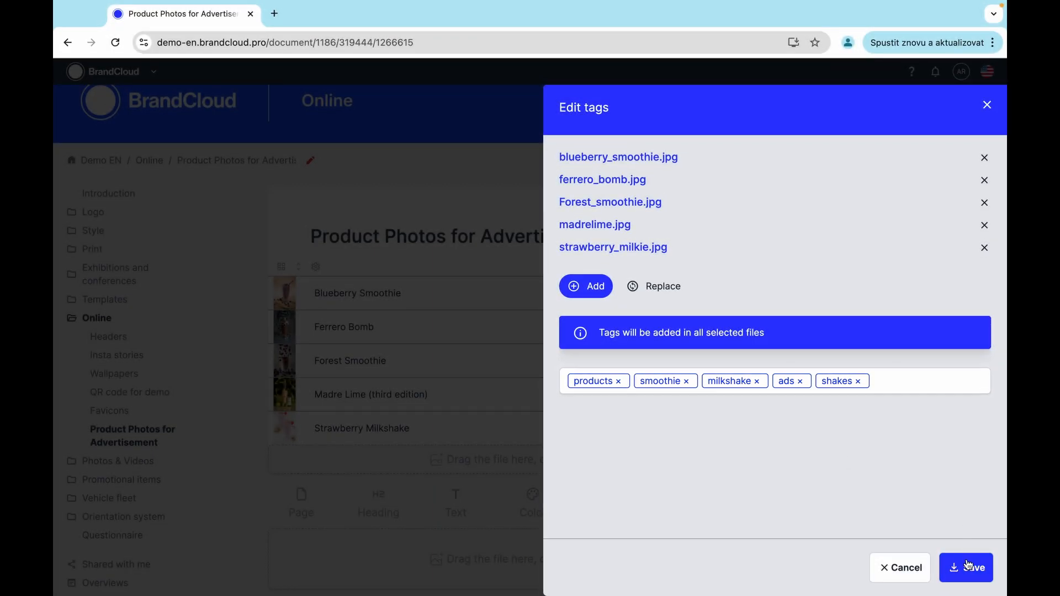
pyautogui.click(965, 568)
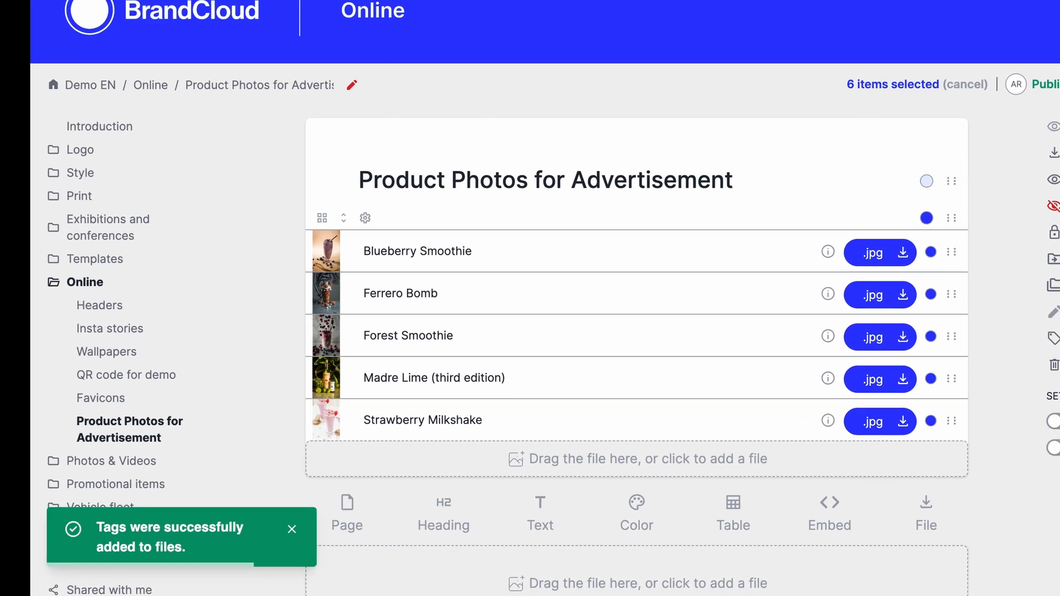
pyautogui.scroll(-3)
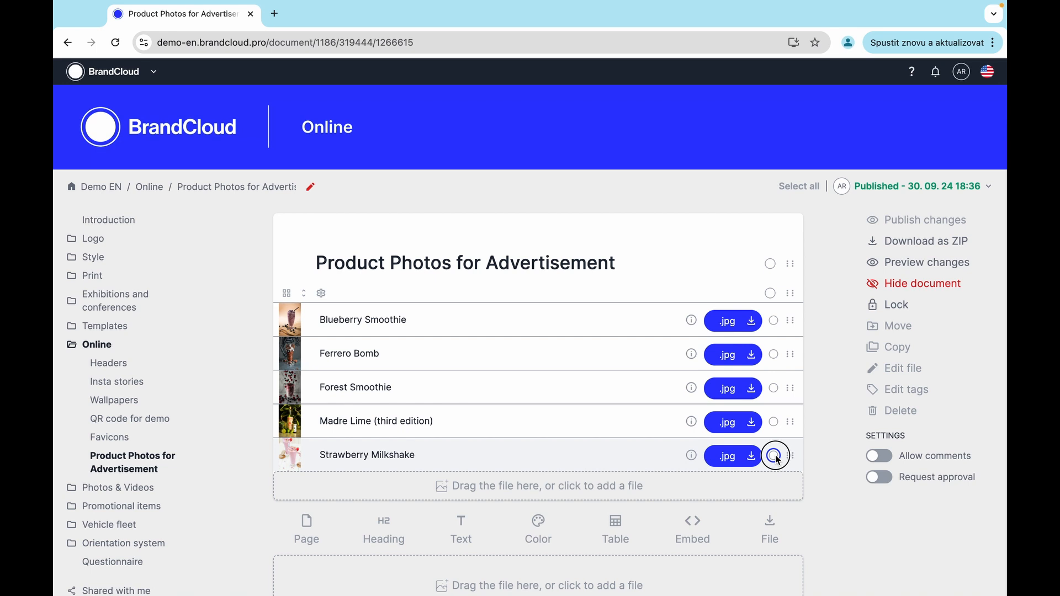
# Replace Madre Lime and Strawberry Milkshake tags with last season, out and old products.
pyautogui.click(773, 422)
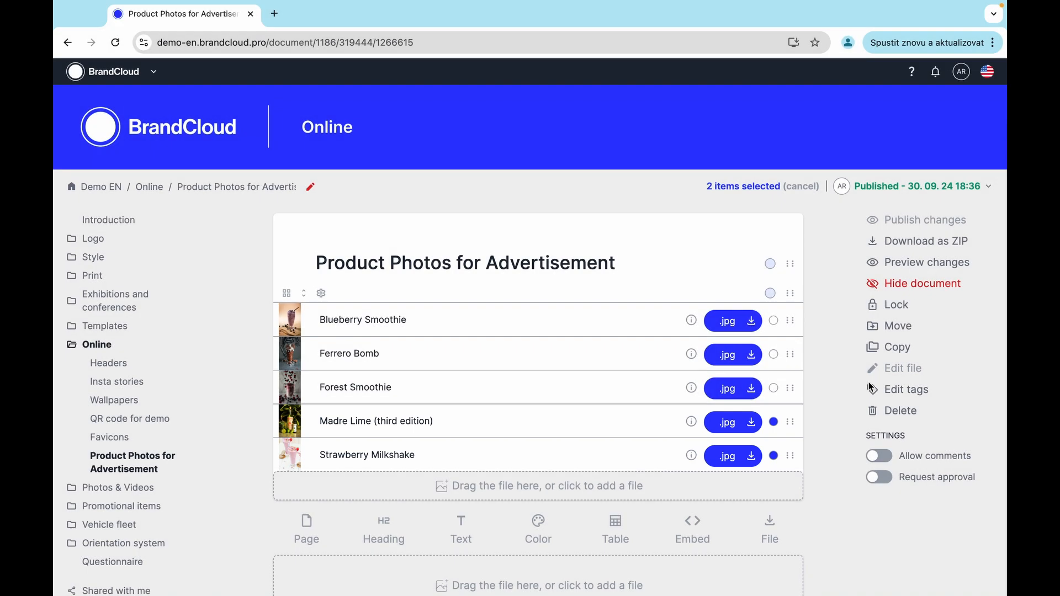
pyautogui.click(906, 388)
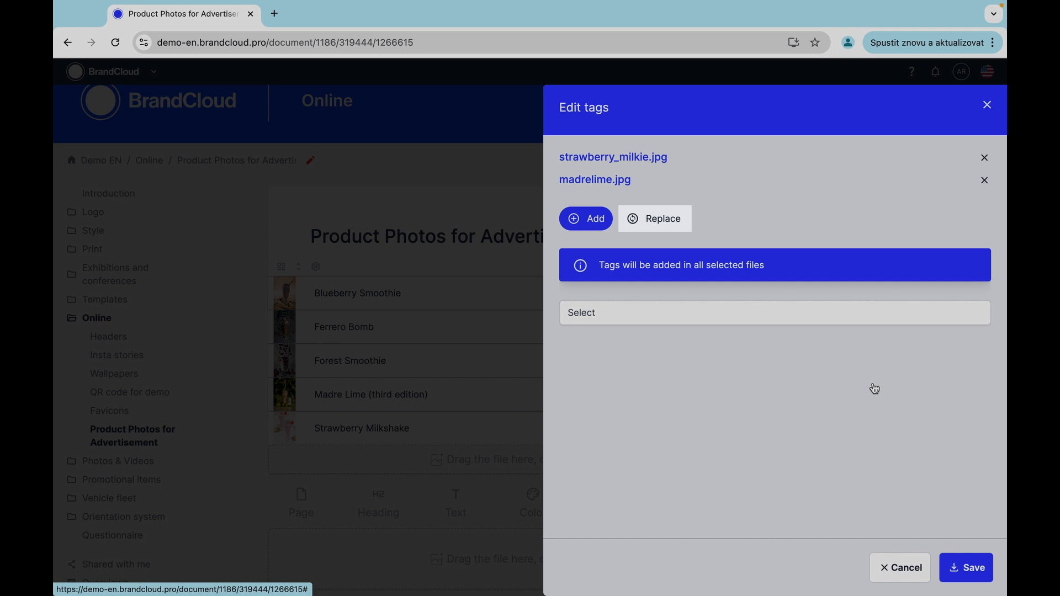
pyautogui.click(653, 219)
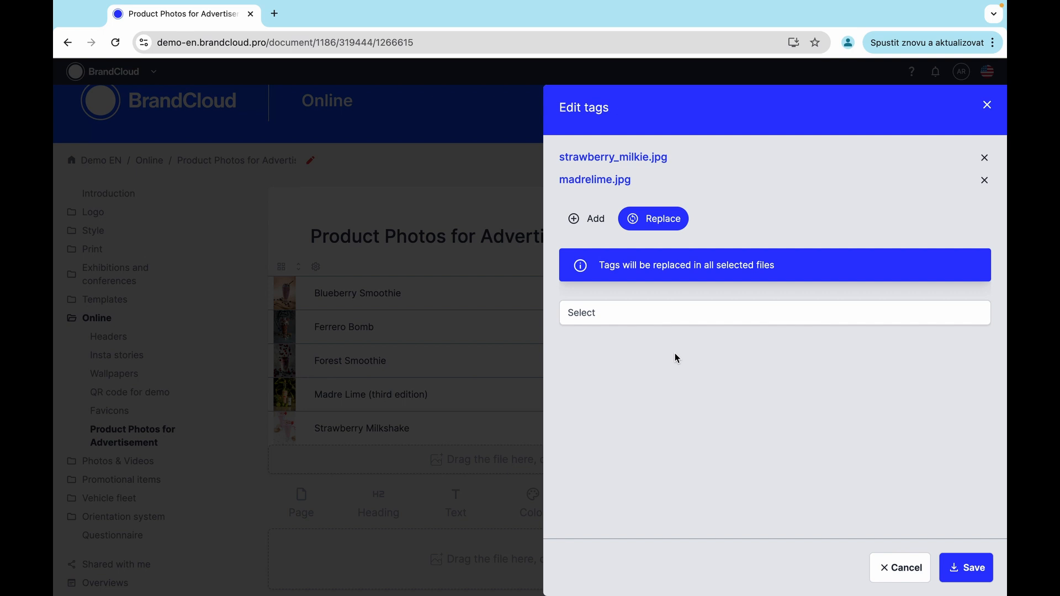
pyautogui.write('last season')
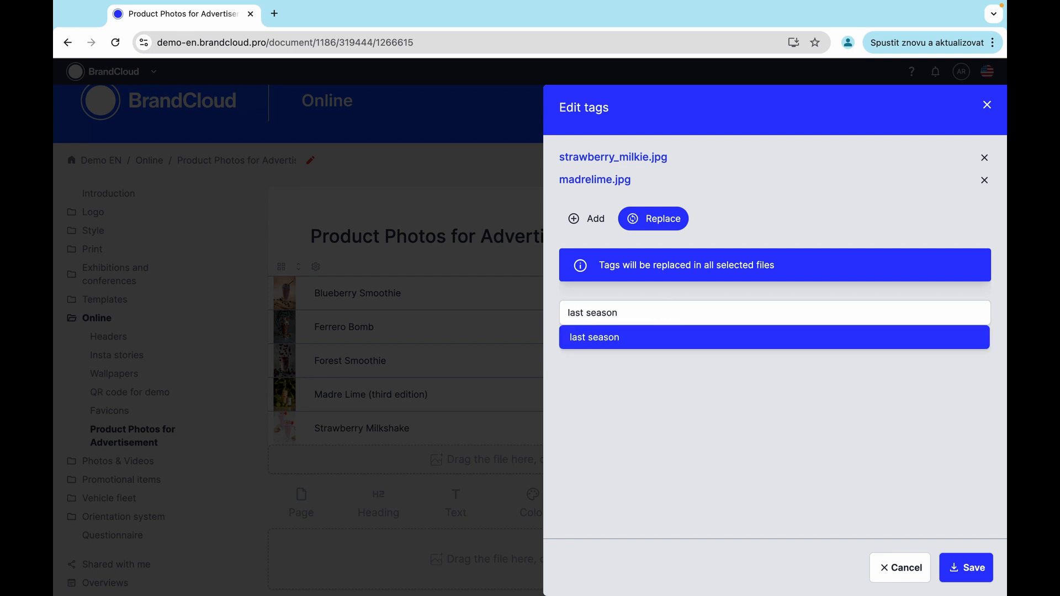
pyautogui.write('old products')
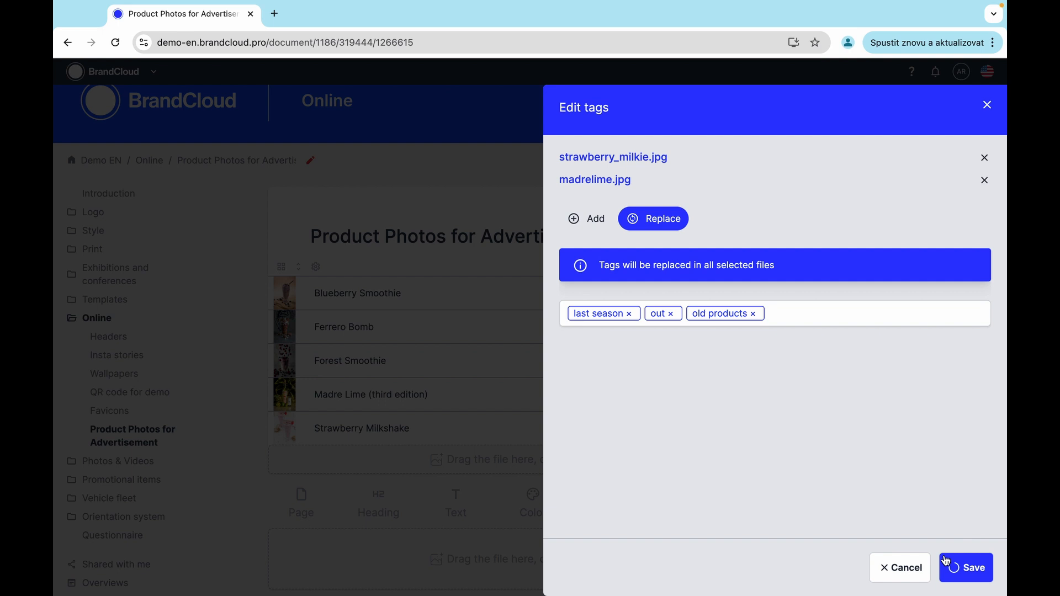
pyautogui.click(965, 568)
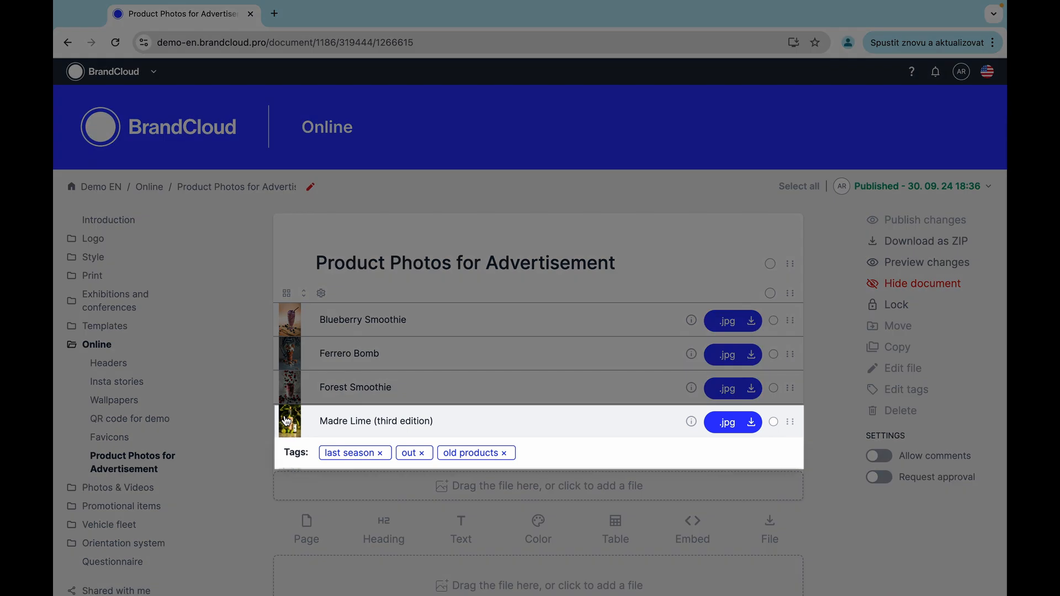
# Type the alcohol and spanish tags into Madre Lime's inline tag field.
pyautogui.click(534, 452)
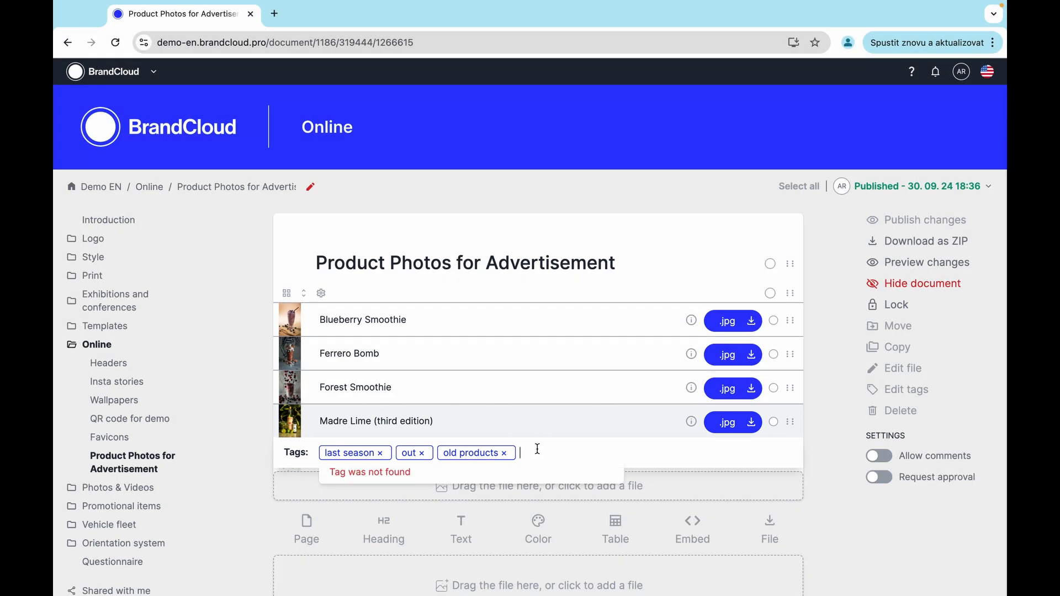
pyautogui.write('alcohol')
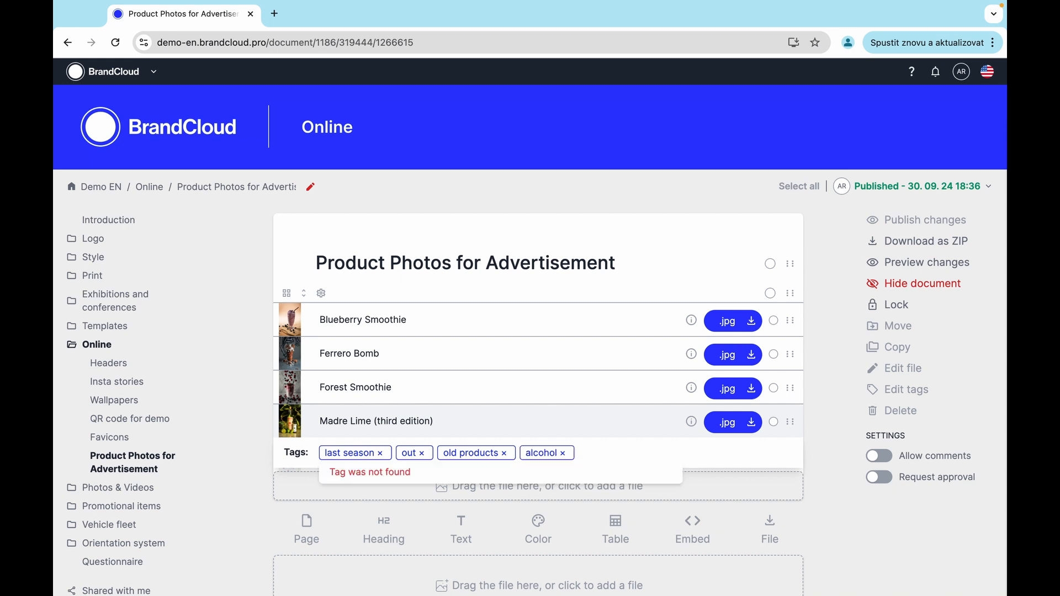
pyautogui.write('spanish')
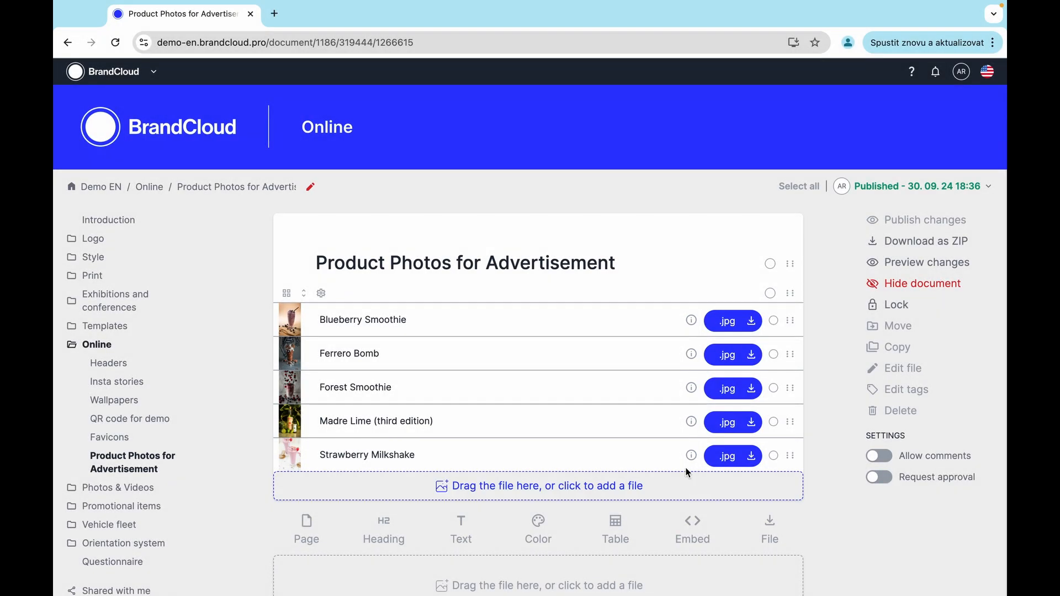
# Go to Data storage from the left sidebar.
pyautogui.click(690, 455)
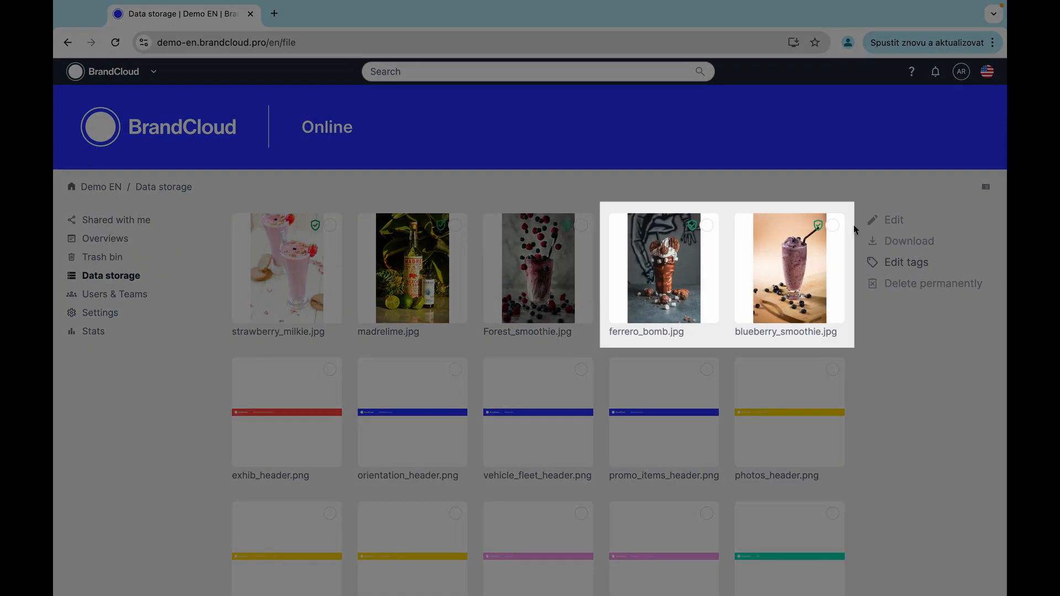
# Select ferrero_bomb.jpg and blueberry_smoothie.jpg for tag editing and view blueberry_smoothie.jpg details.
pyautogui.click(832, 226)
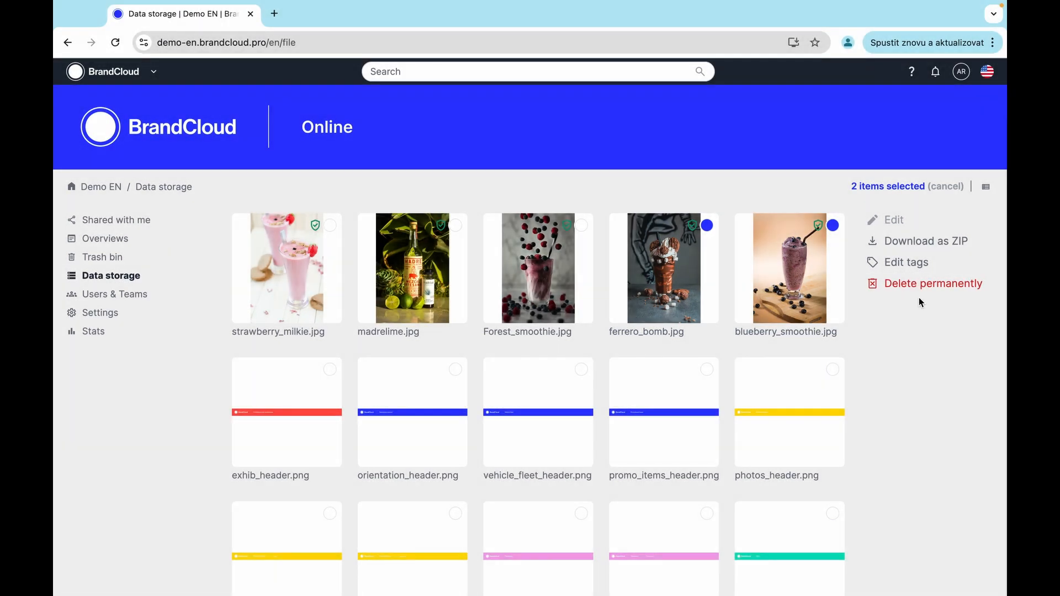
pyautogui.click(906, 262)
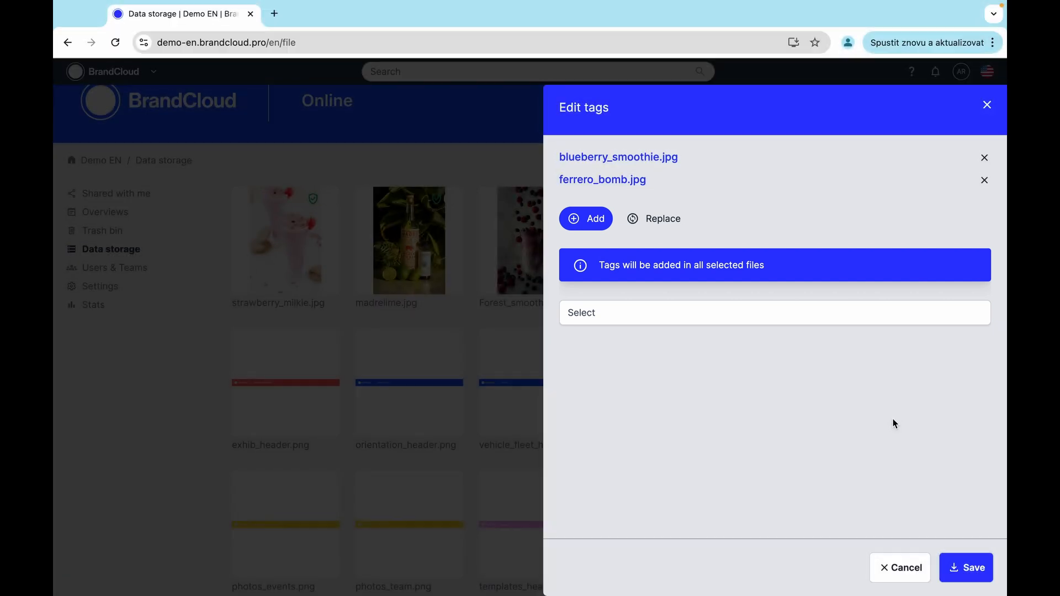
pyautogui.click(900, 567)
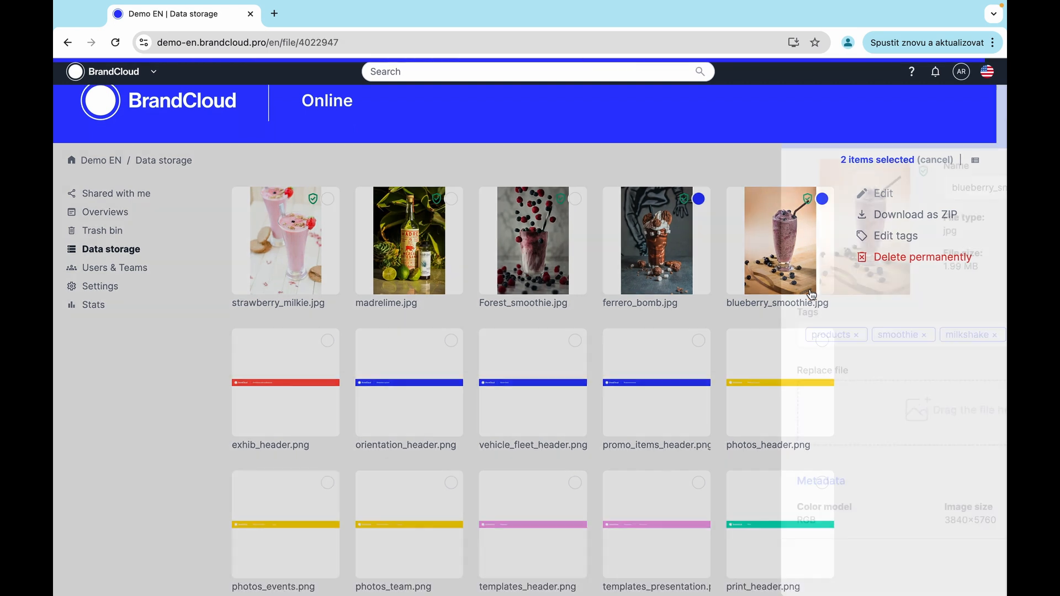
pyautogui.click(883, 193)
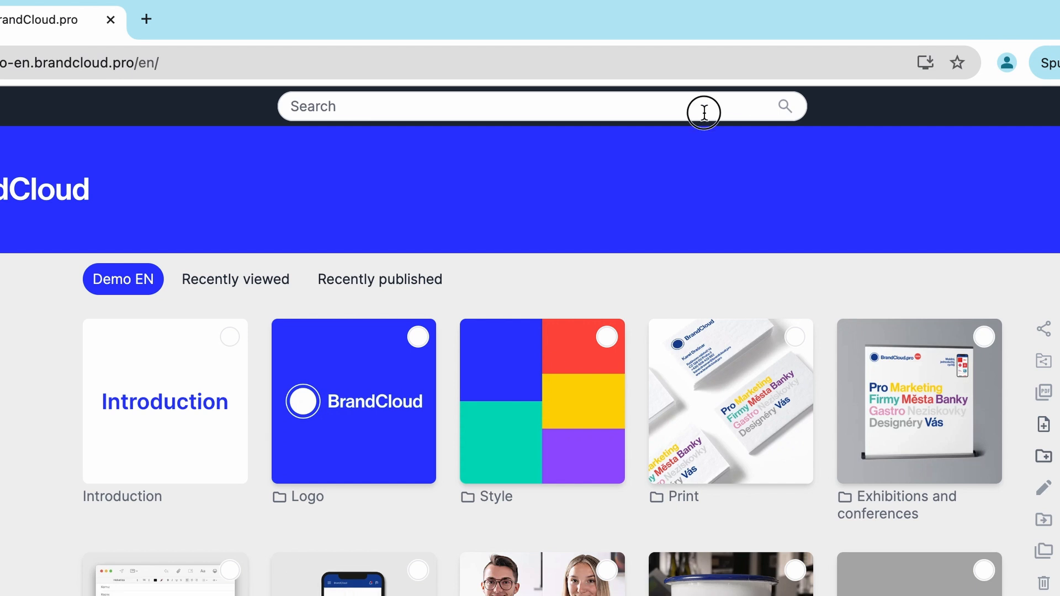
# Search 'products' and filter the results by the products tag.
pyautogui.write('products')
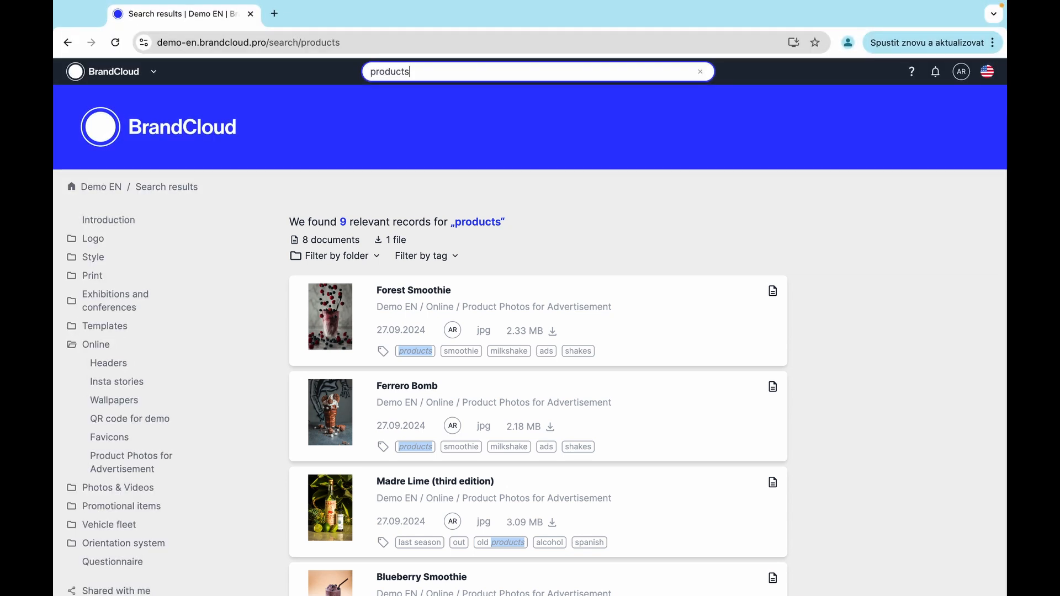
pyautogui.click(425, 255)
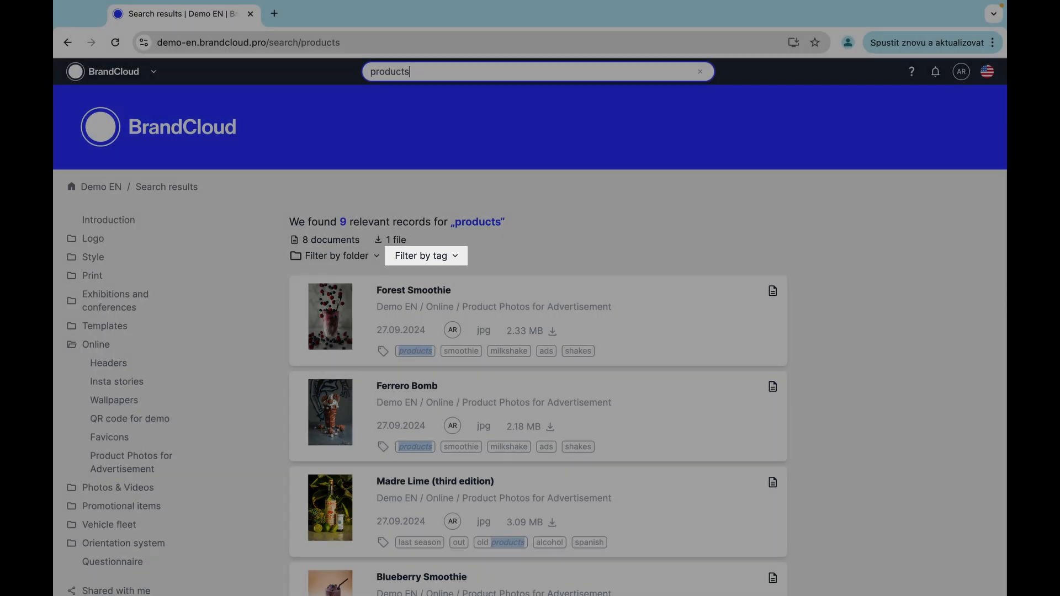
pyautogui.moveTo(424, 256)
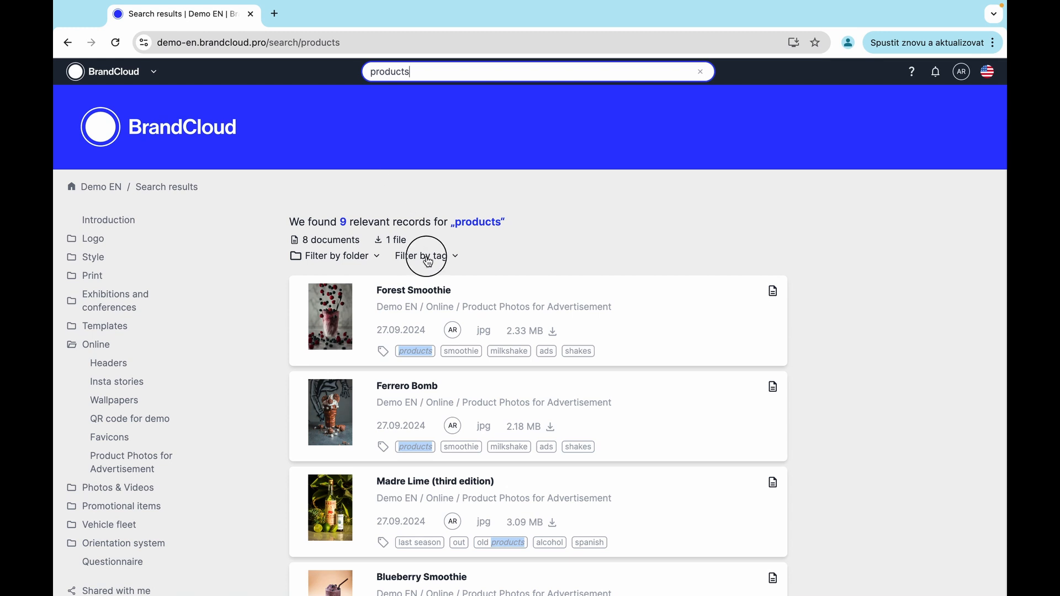
pyautogui.click(421, 255)
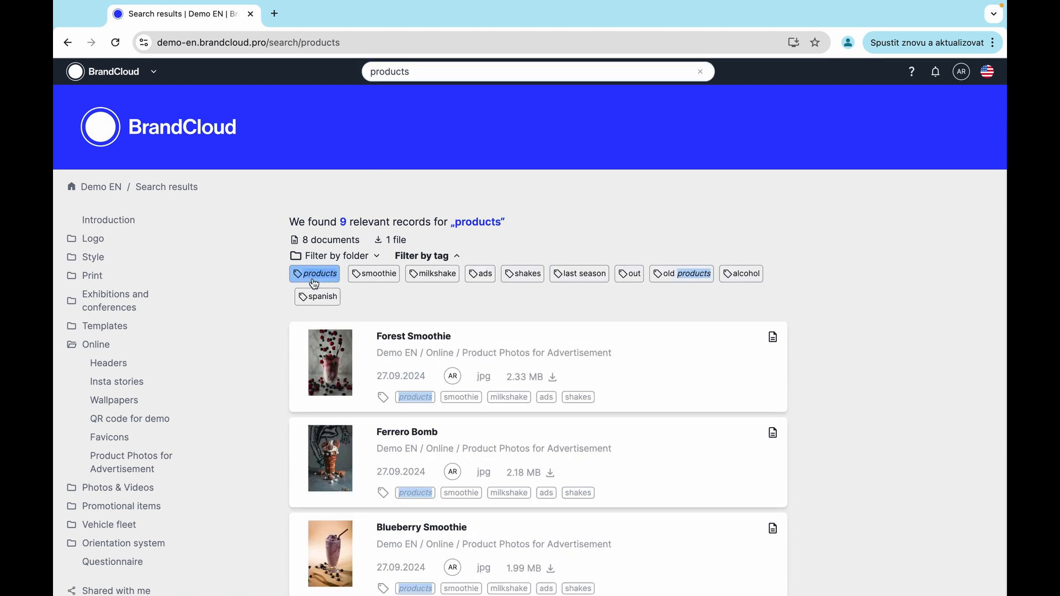